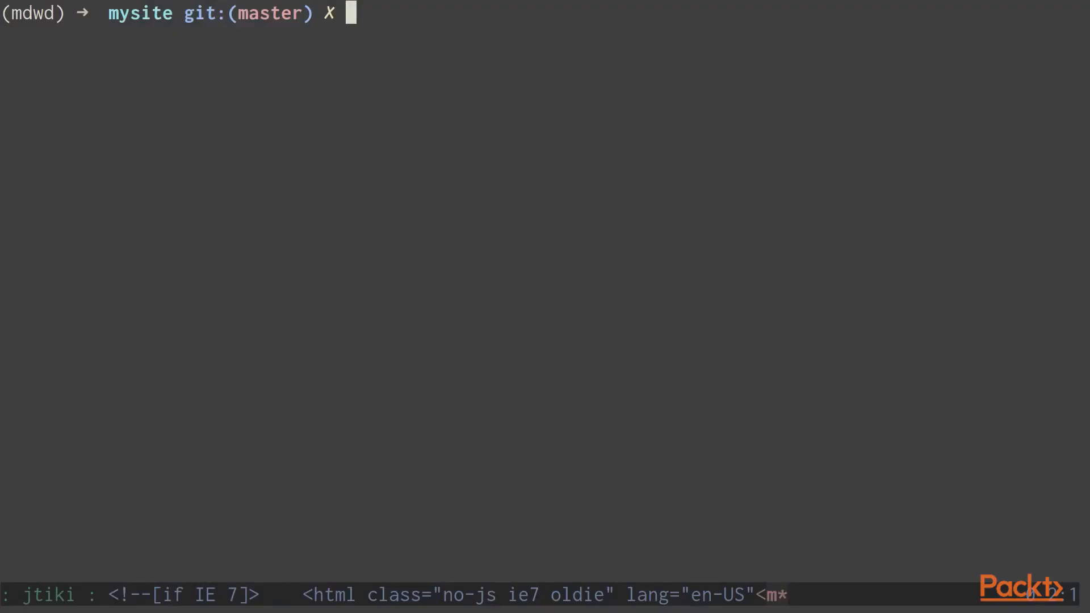
Step: Run pip install djangorestframework, which reports already satisfied, then begin a vim command
{"action": "type", "text": "pi"}
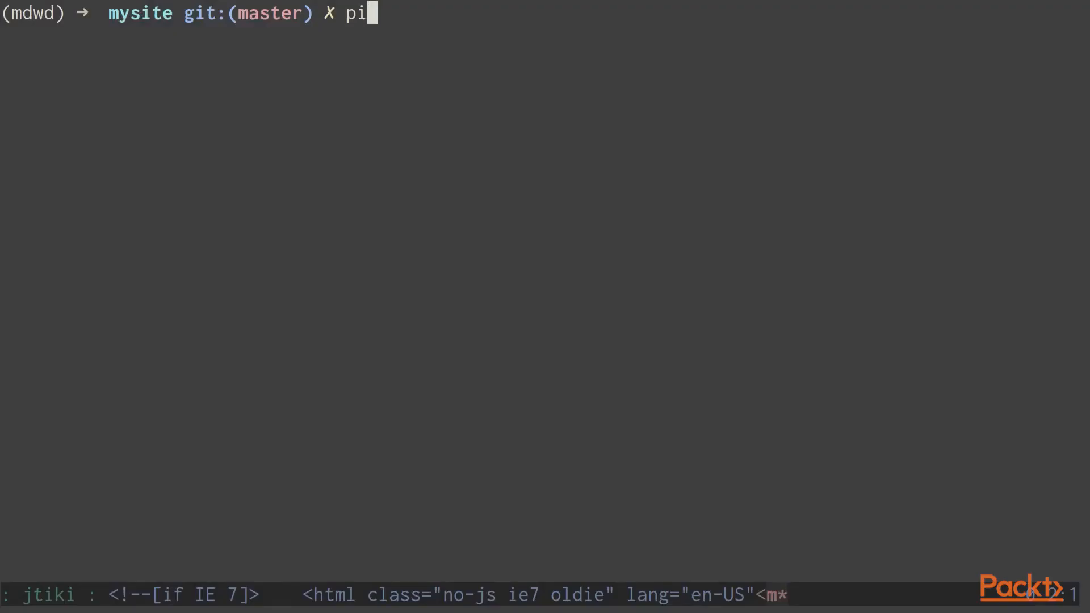
{"action": "type", "text": "p instal"}
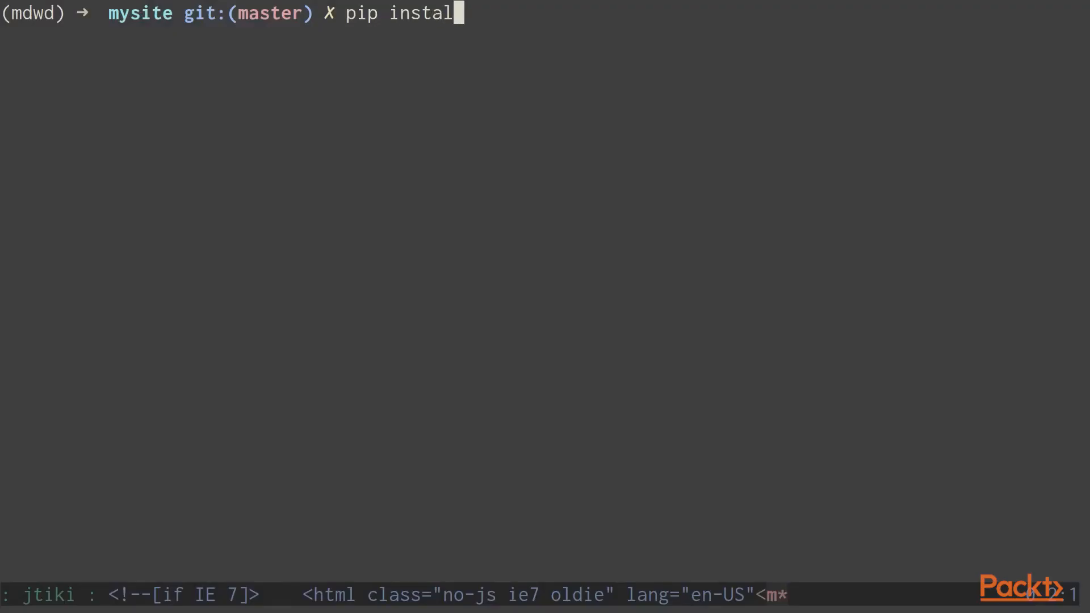
{"action": "type", "text": "l"}
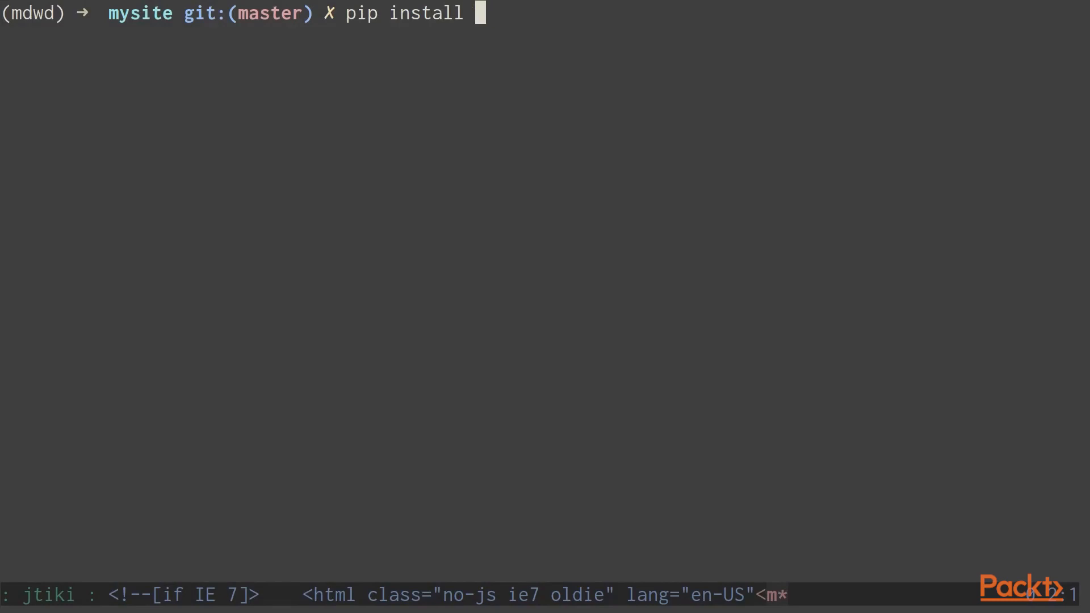
{"action": "type", "text": "djangorestframework"}
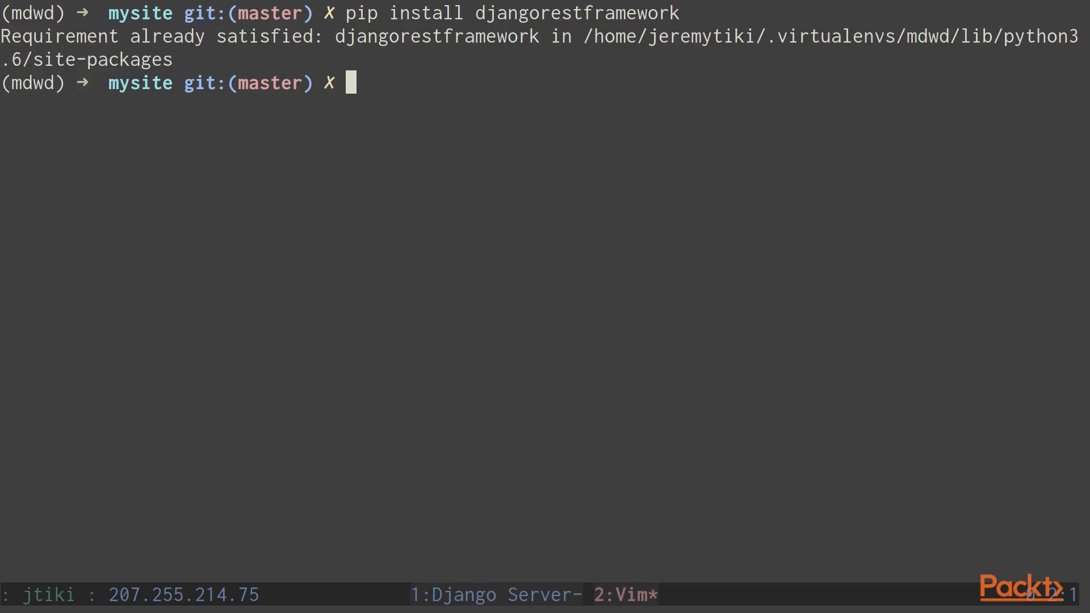
{"action": "type", "text": "vim"}
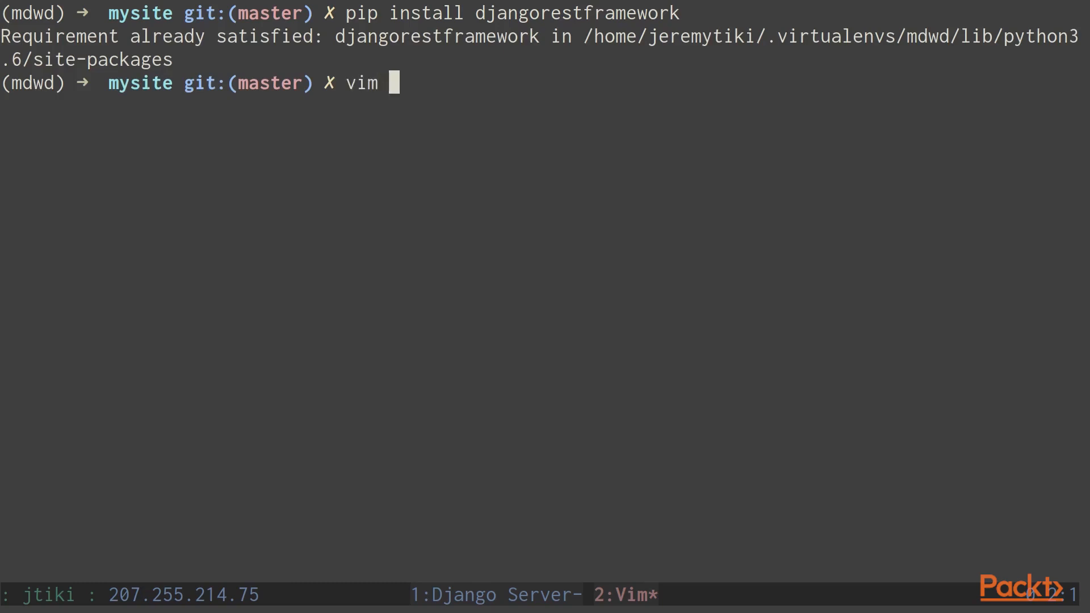
Step: Edit mysite/settings.py to add 'rest_framework' to INSTALLED_APPS and return to the shell
{"action": "type", "text": "mysite/settings.py"}
{"action": "type", "text": "'rest_framework',"}
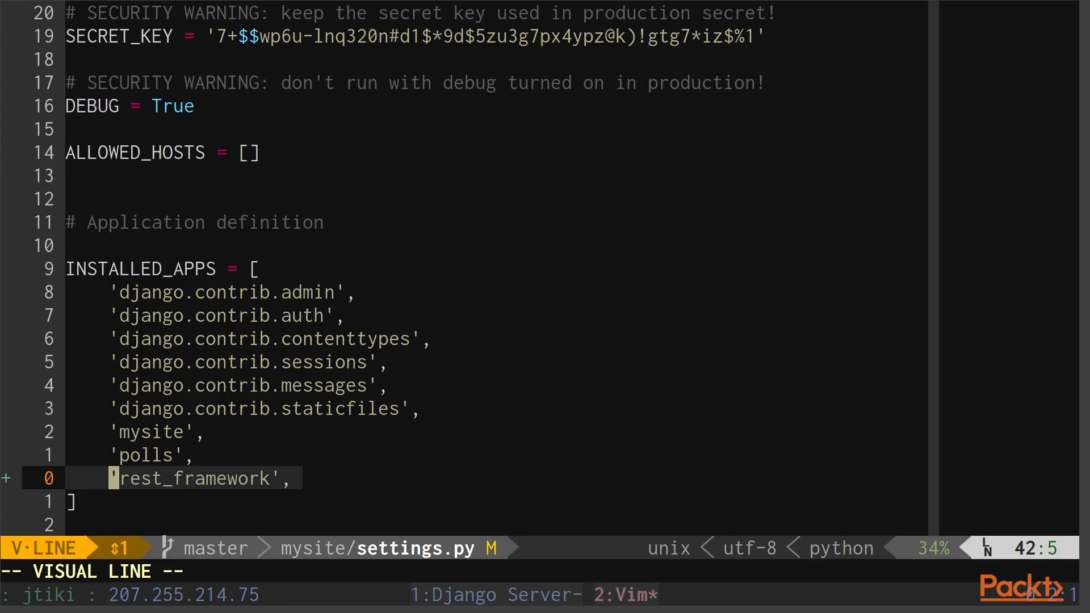
{"action": "key", "text": "Escape"}
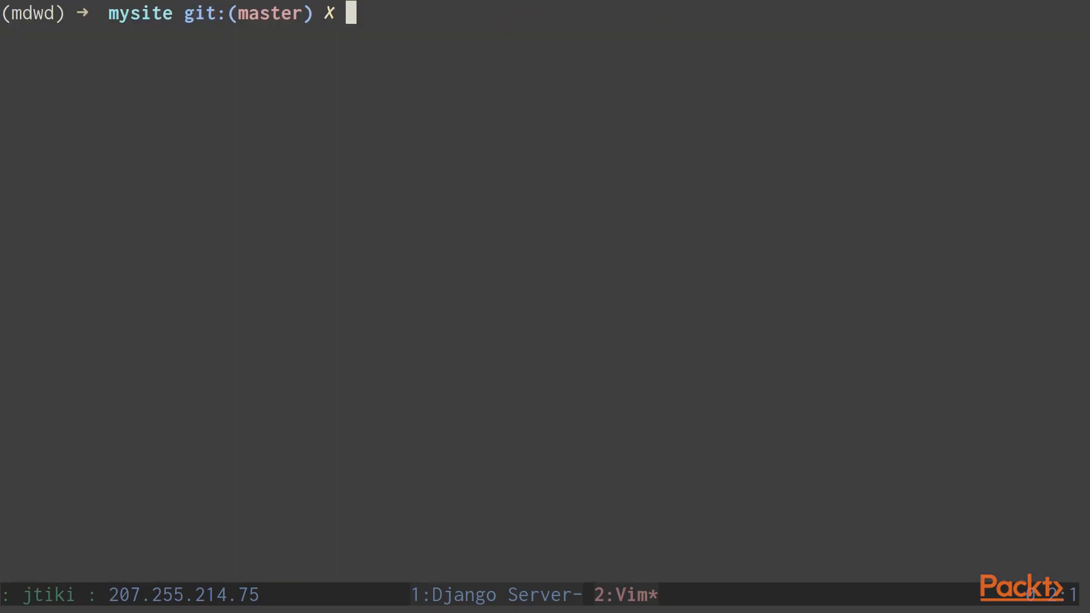
Step: Change into the polls directory and start editing serializers.py in Vim
{"action": "type", "text": "cd polls"}
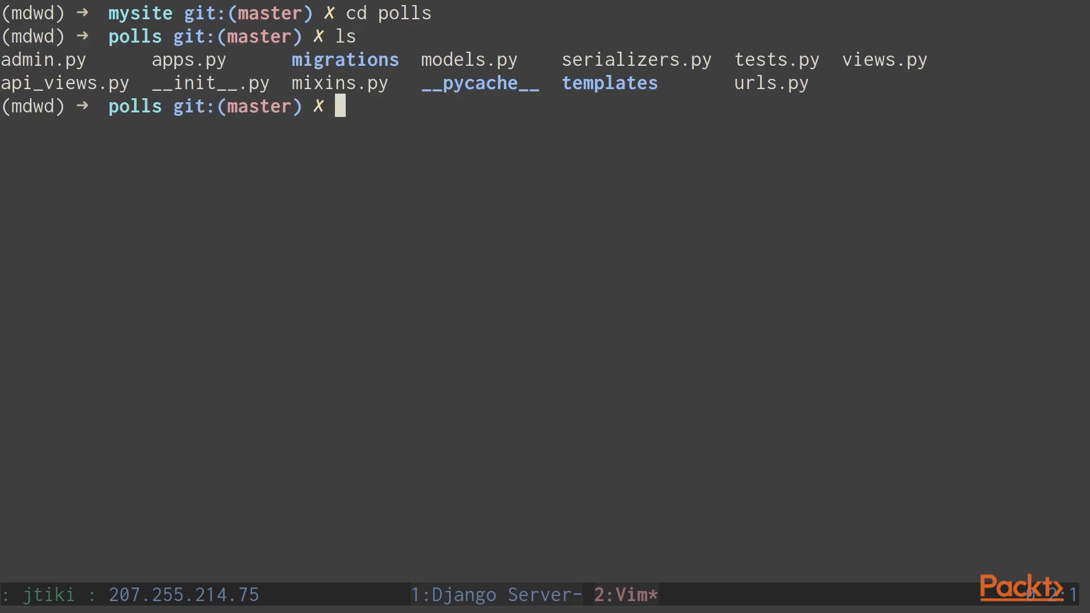
{"action": "type", "text": "vim se"}
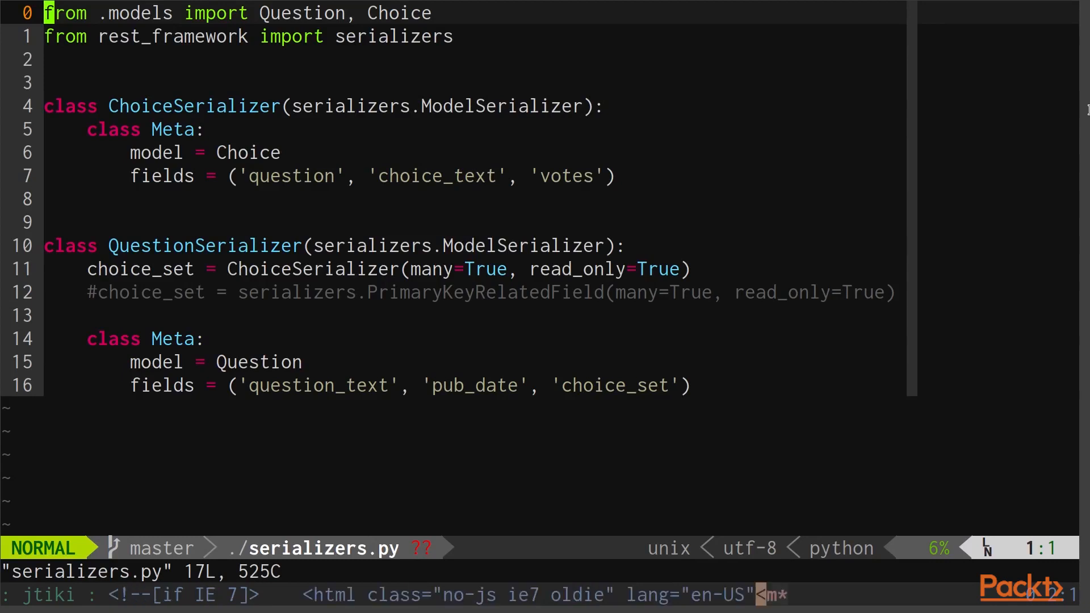
{"action": "key", "text": "V"}
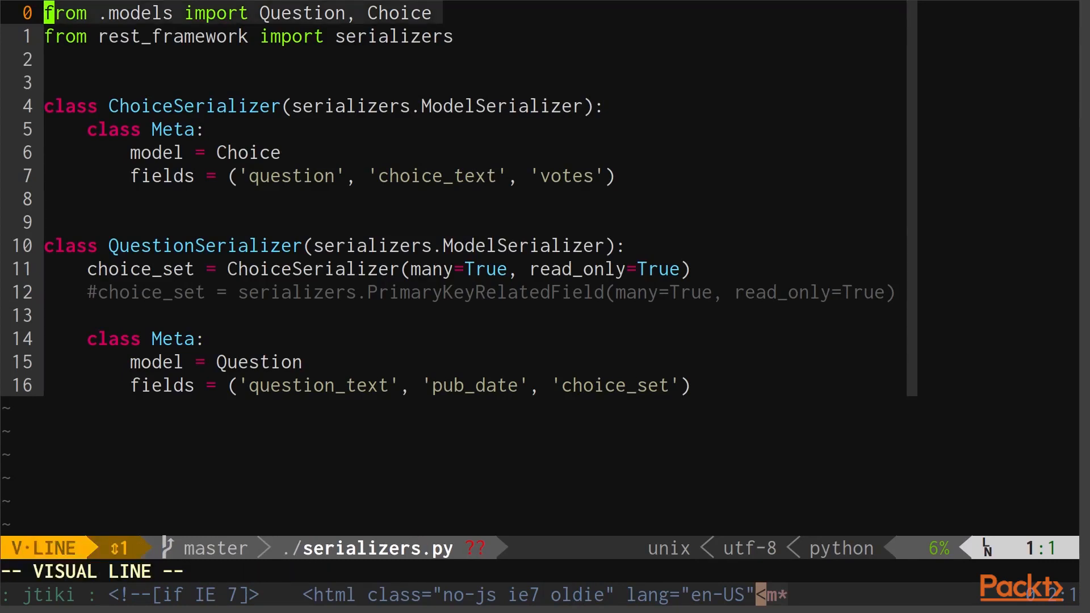
{"action": "key", "text": "j"}
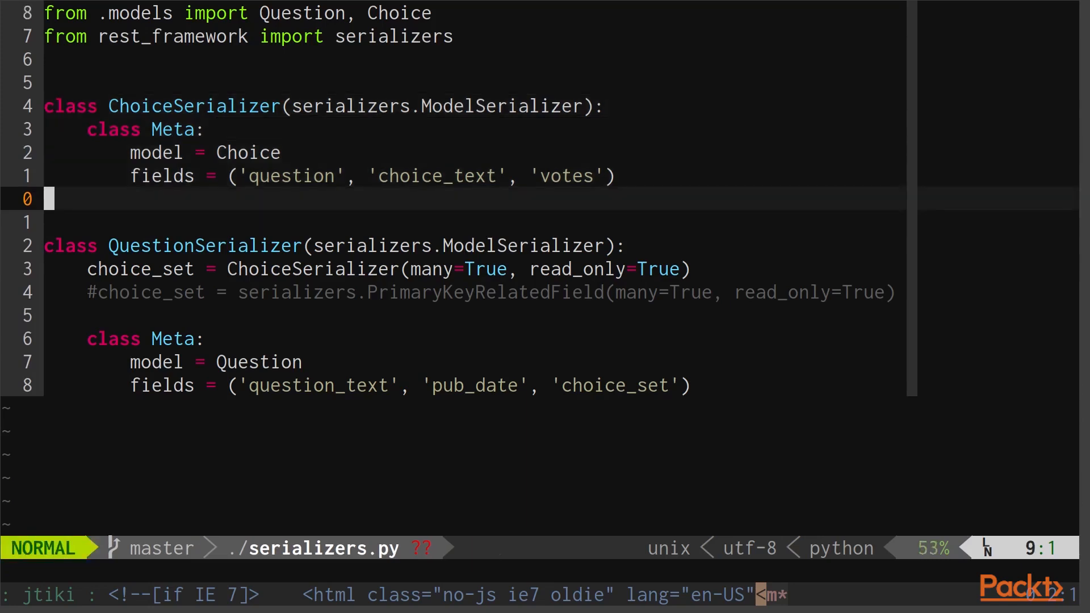
{"action": "key", "text": "V"}
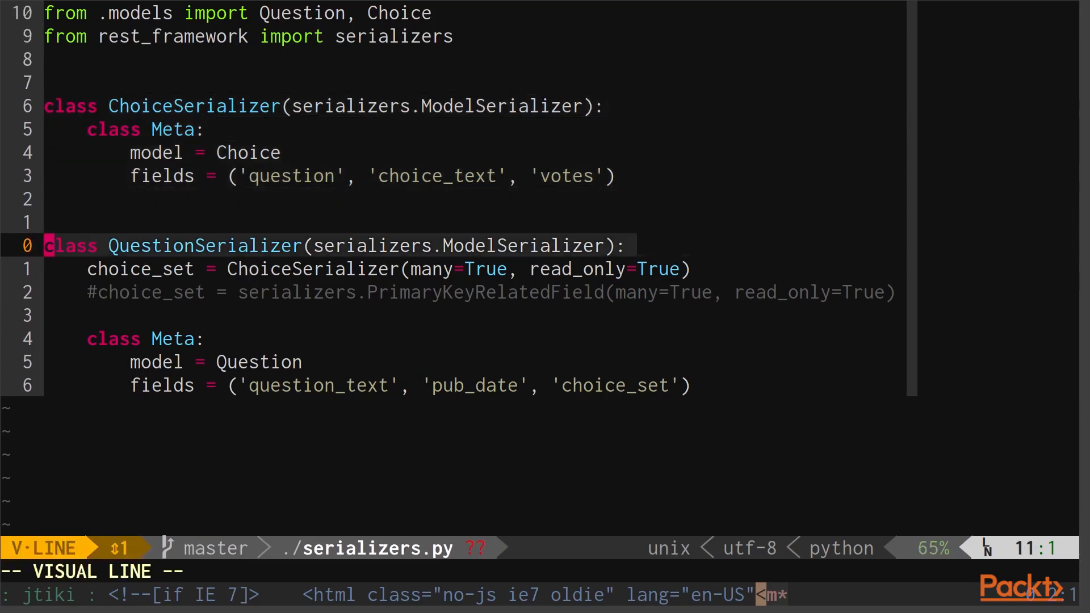
{"action": "key", "text": "Escape"}
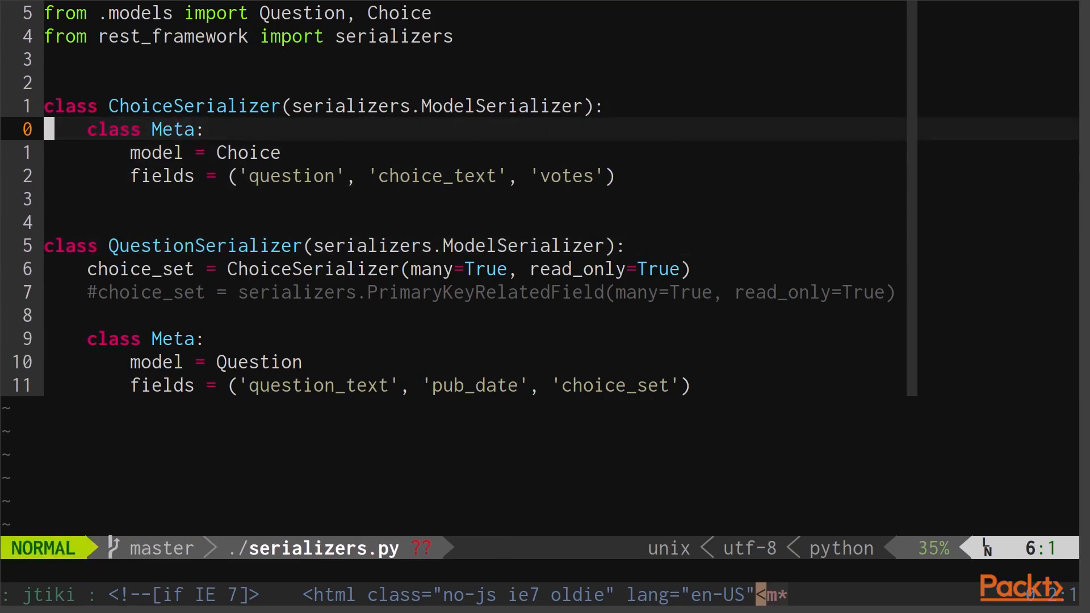
{"action": "key", "text": "j"}
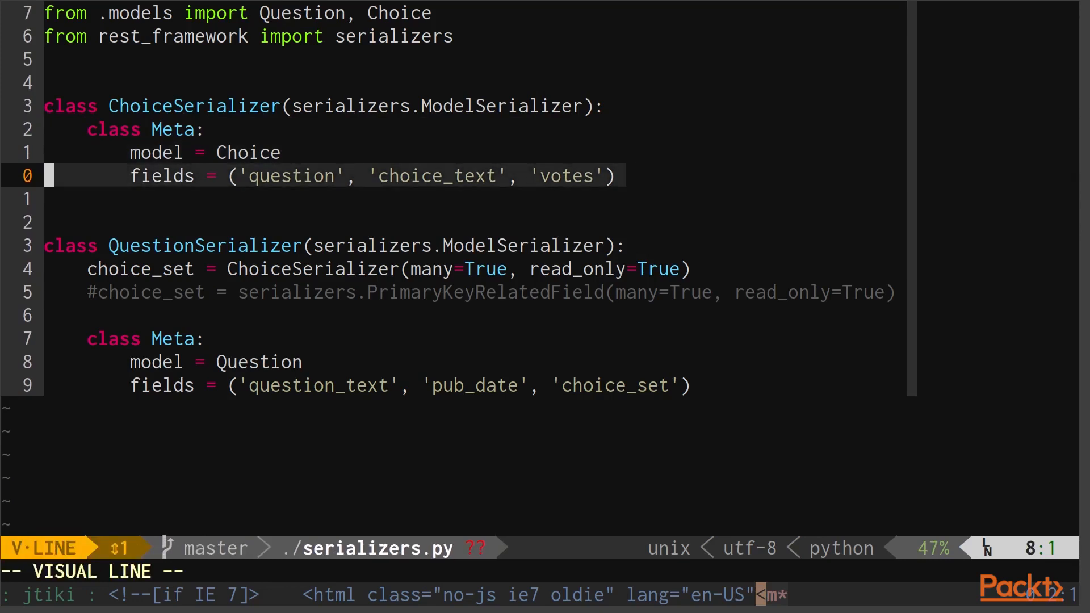
{"action": "key", "text": "Escape"}
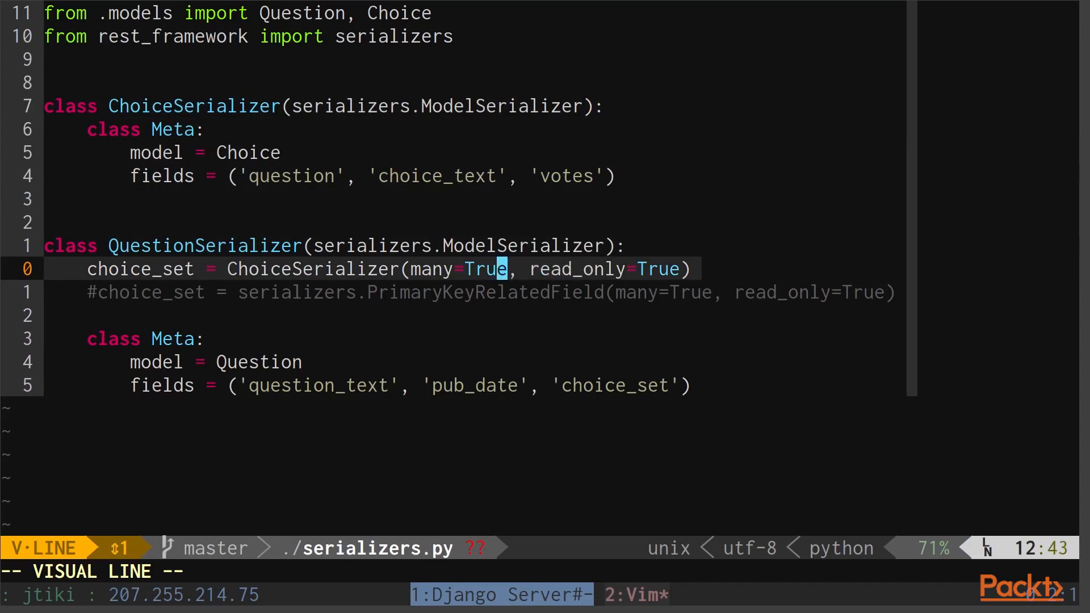
{"action": "key", "text": "Escape"}
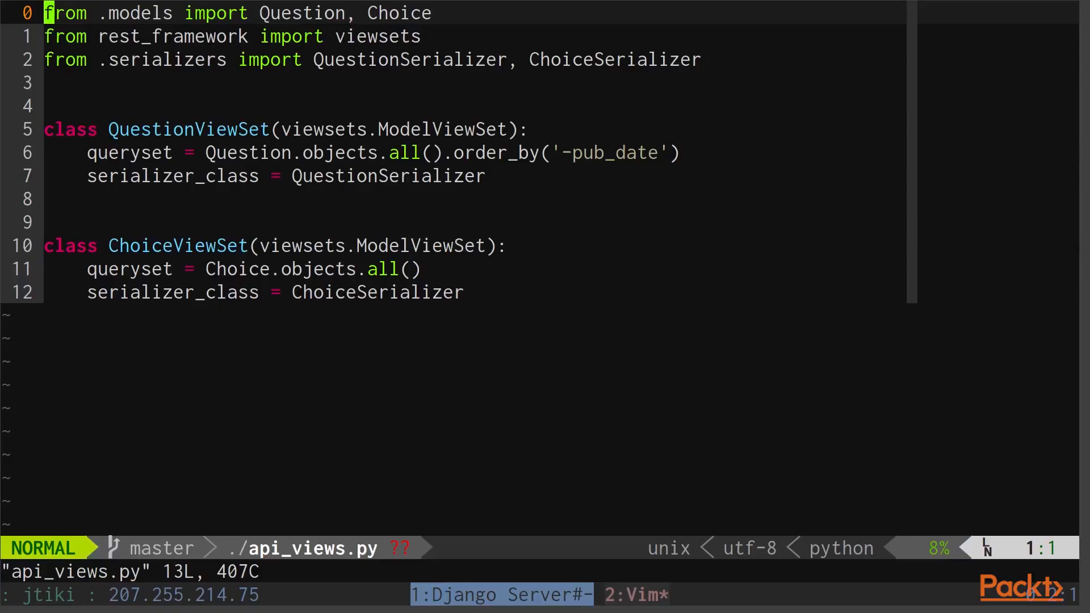
{"action": "key", "text": "V"}
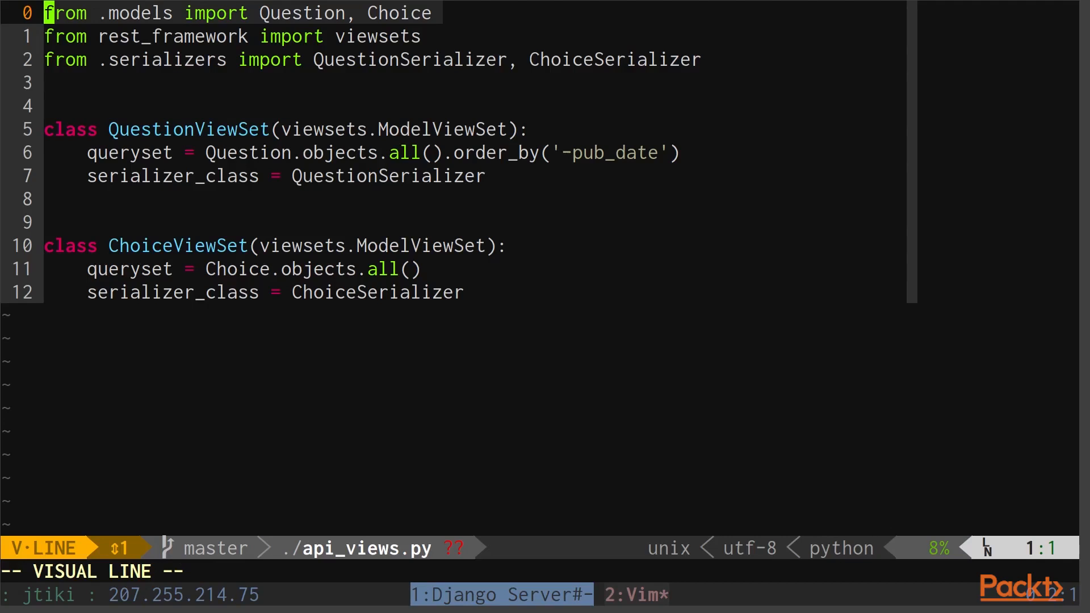
{"action": "key", "text": "j"}
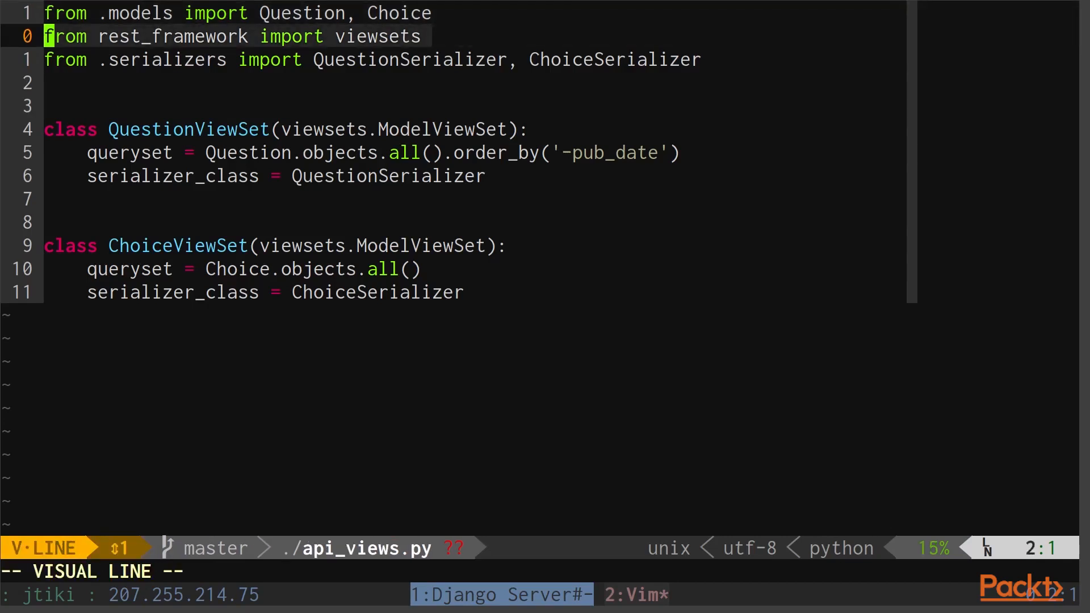
{"action": "key", "text": "j"}
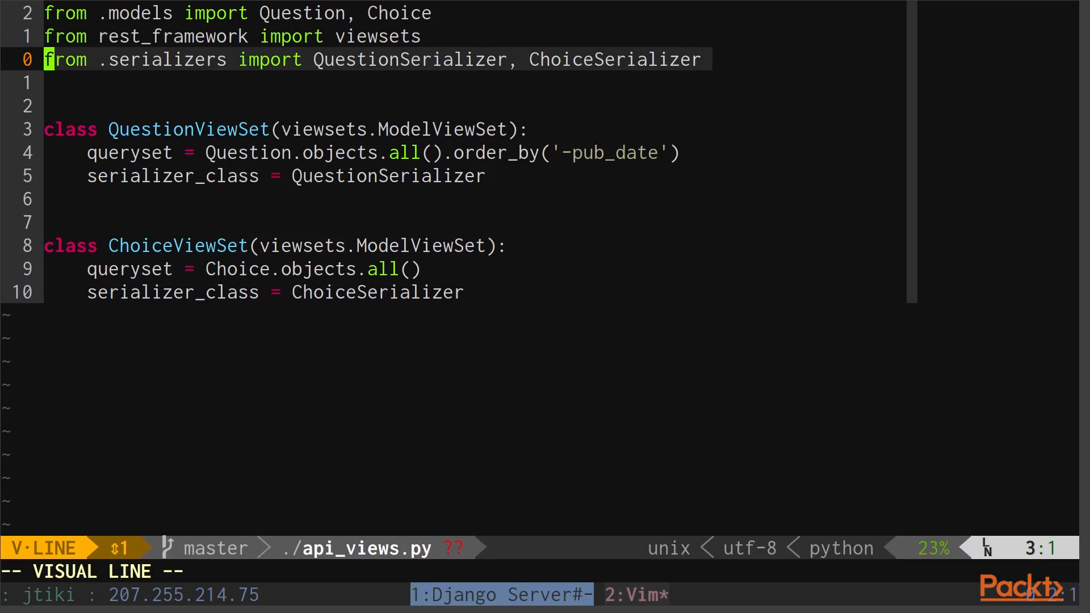
{"action": "key", "text": "Escape"}
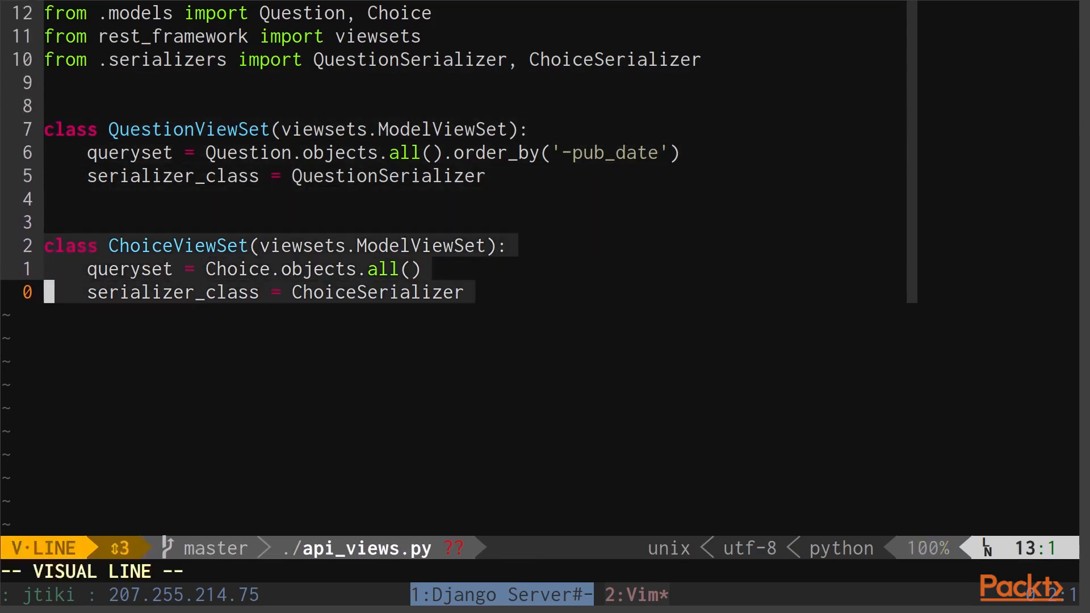
{"action": "key", "text": "Escape"}
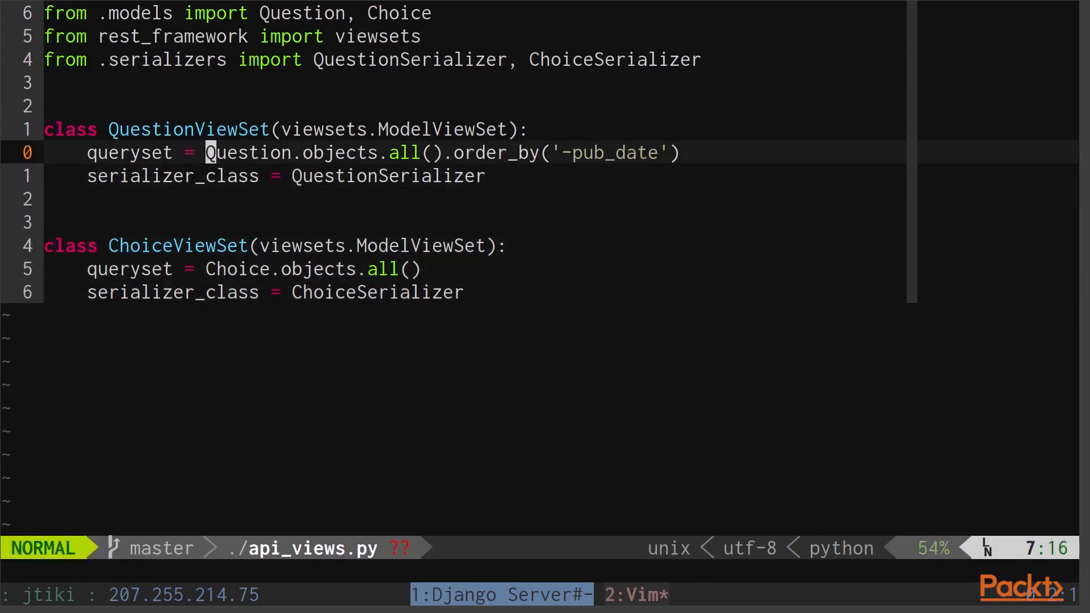
{"action": "key", "text": "v"}
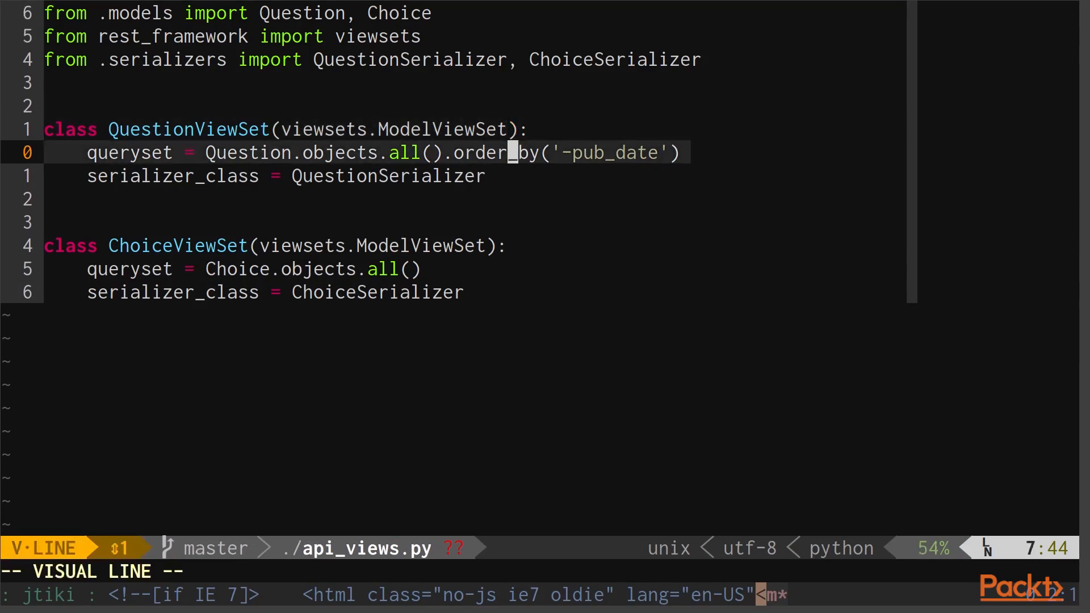
{"action": "key", "text": "j"}
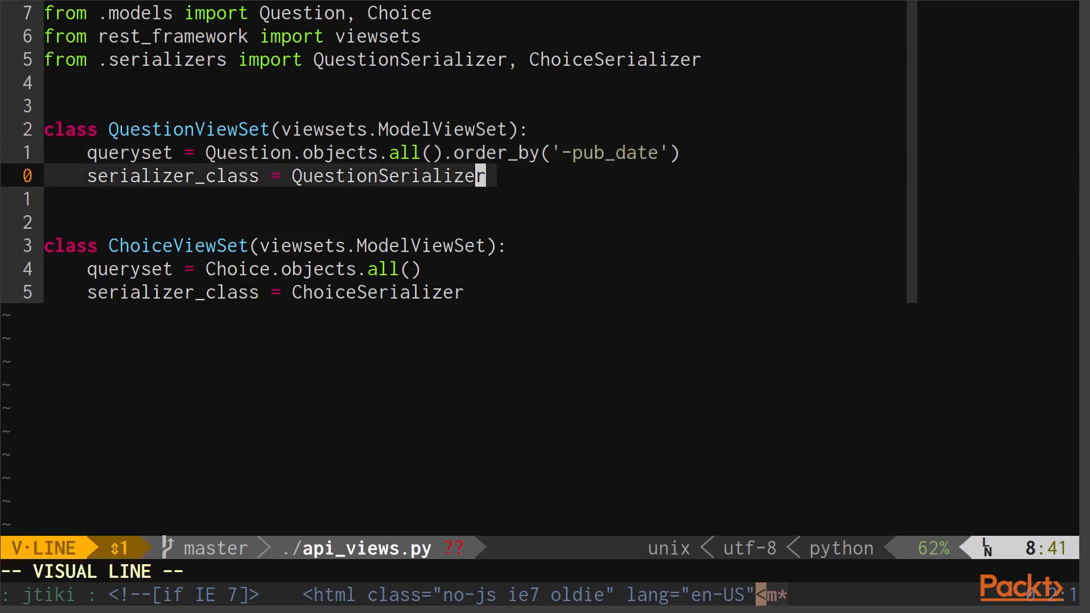
{"action": "key", "text": "Escape"}
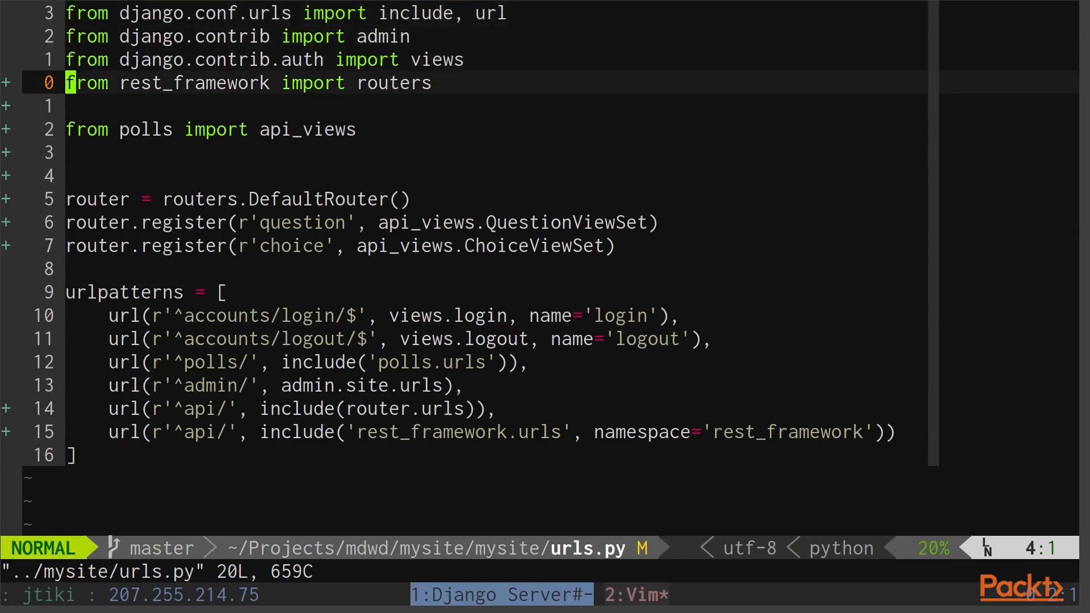
{"action": "key", "text": "V"}
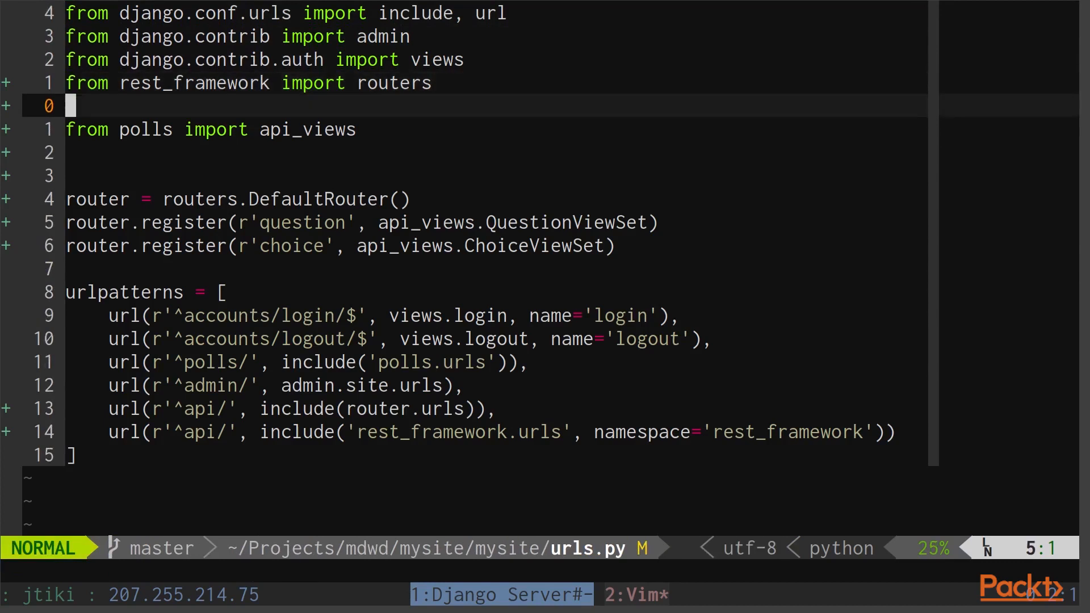
{"action": "key", "text": "V"}
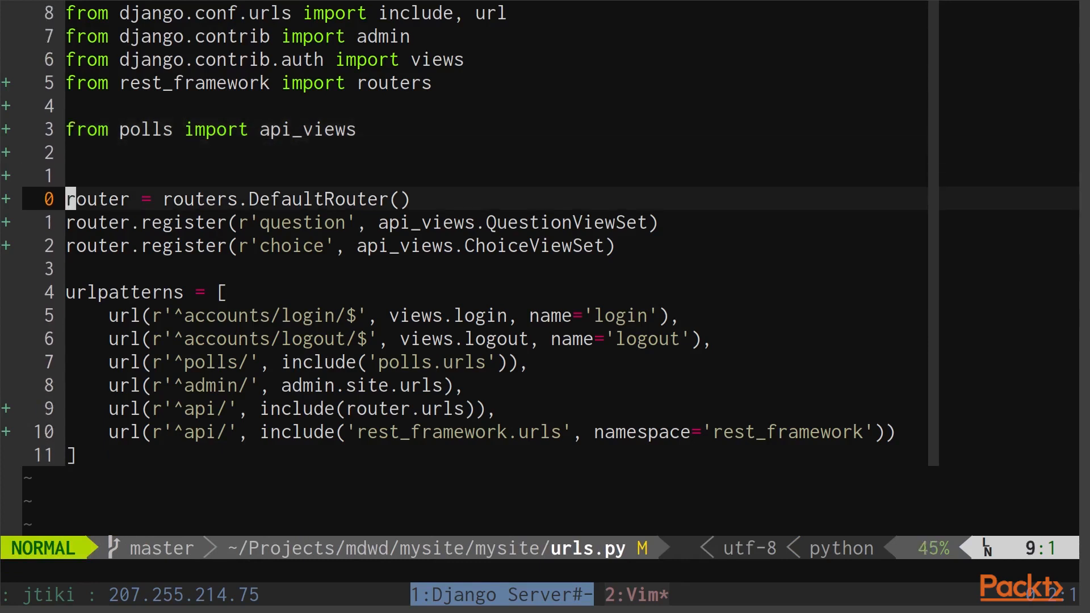
{"action": "key", "text": "V"}
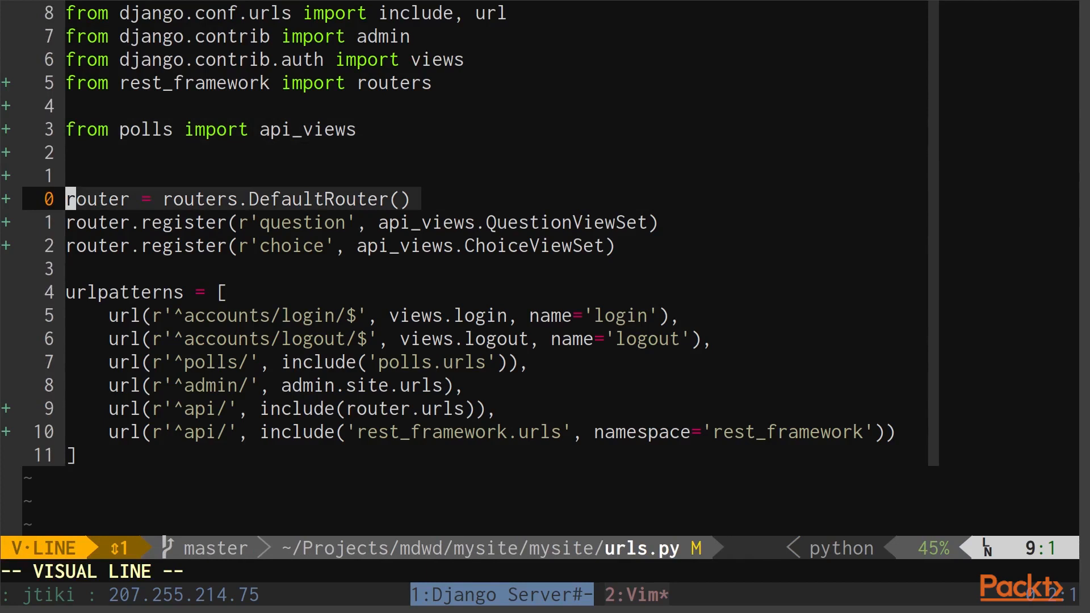
{"action": "key", "text": "j"}
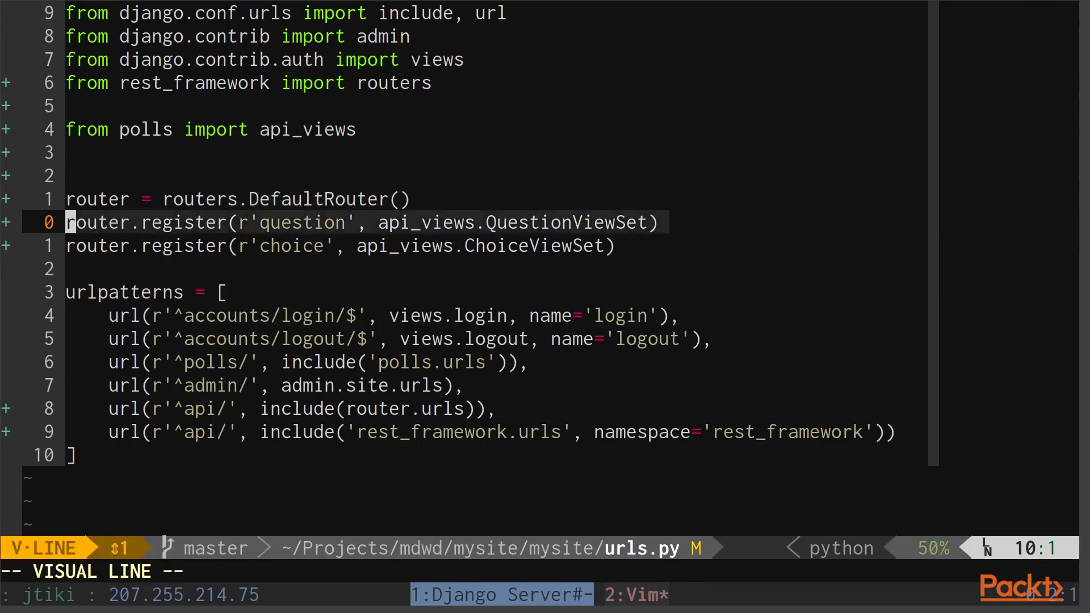
{"action": "key", "text": "j"}
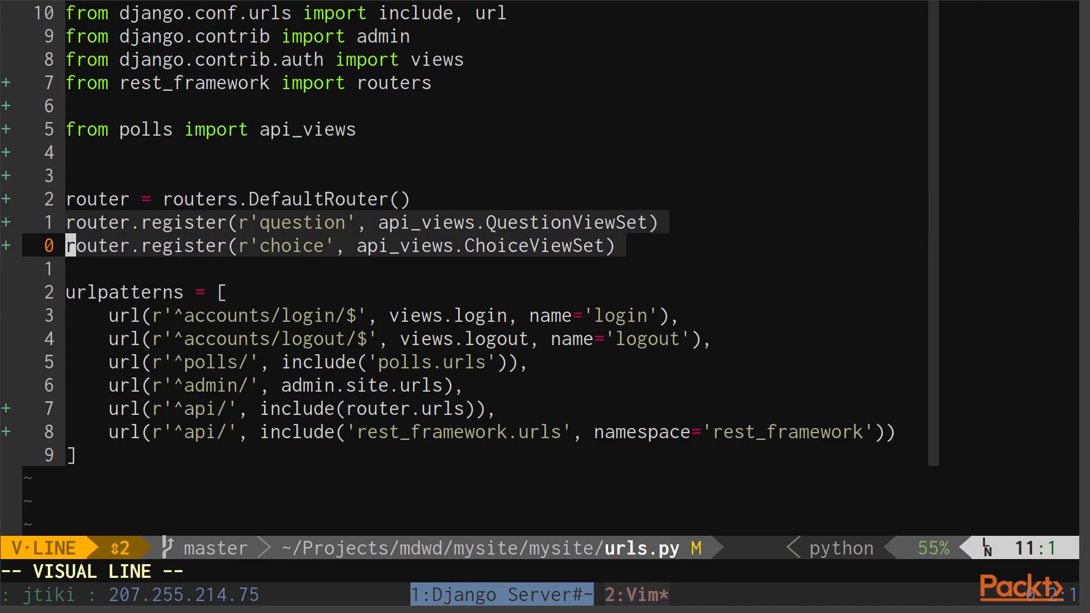
{"action": "key", "text": "Escape"}
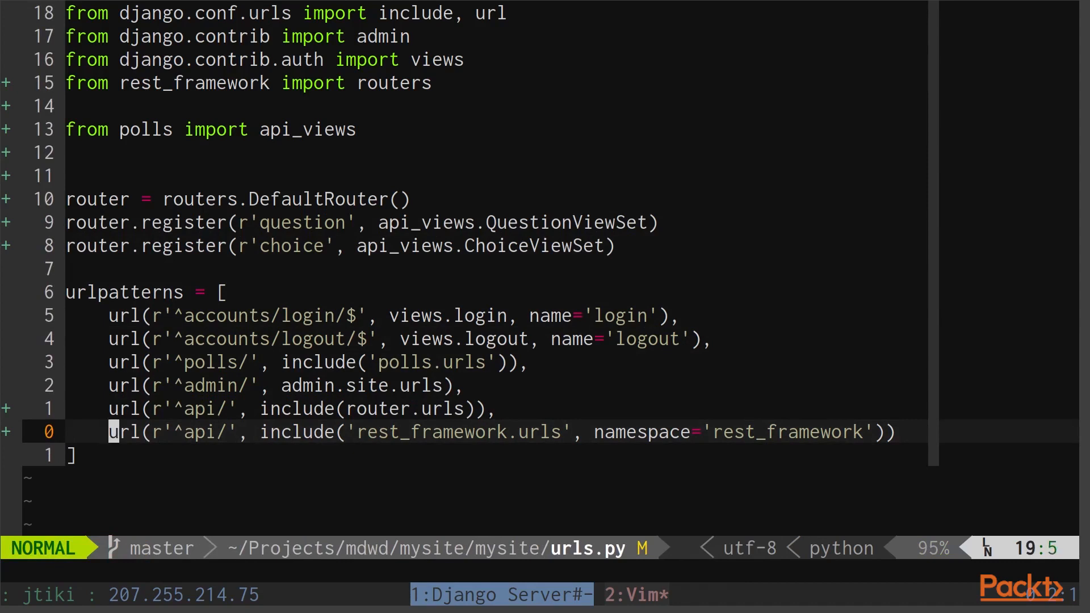
{"action": "key", "text": "v"}
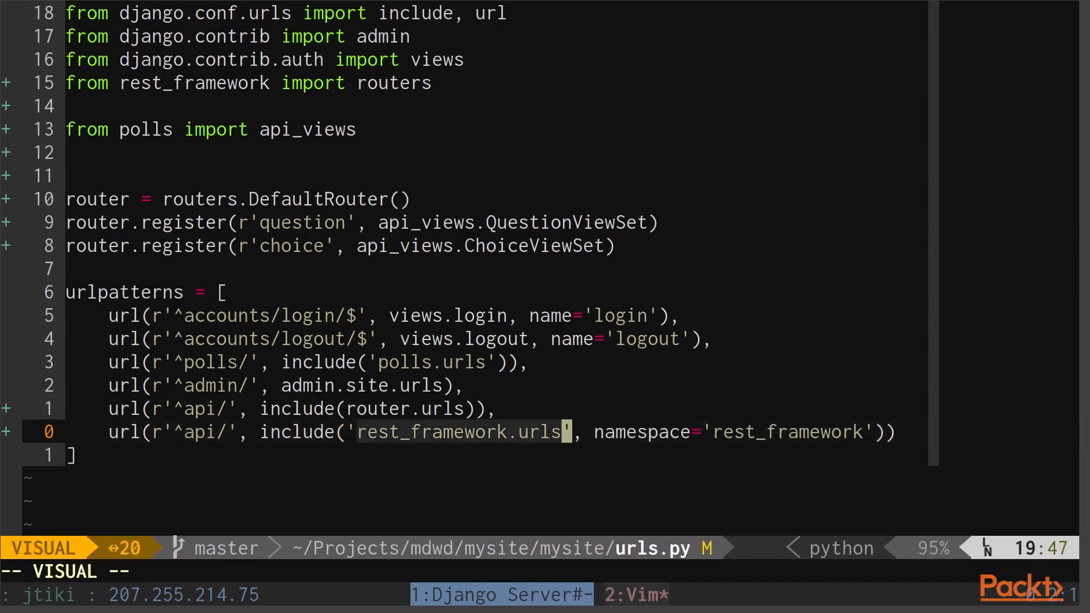
{"action": "key", "text": "h"}
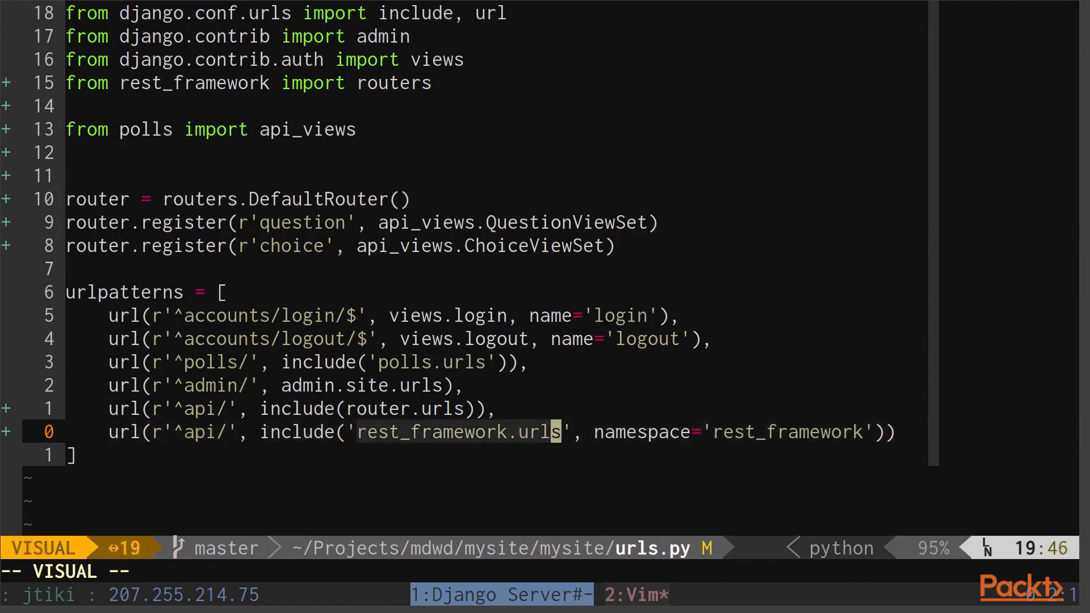
{"action": "key", "text": "Escape"}
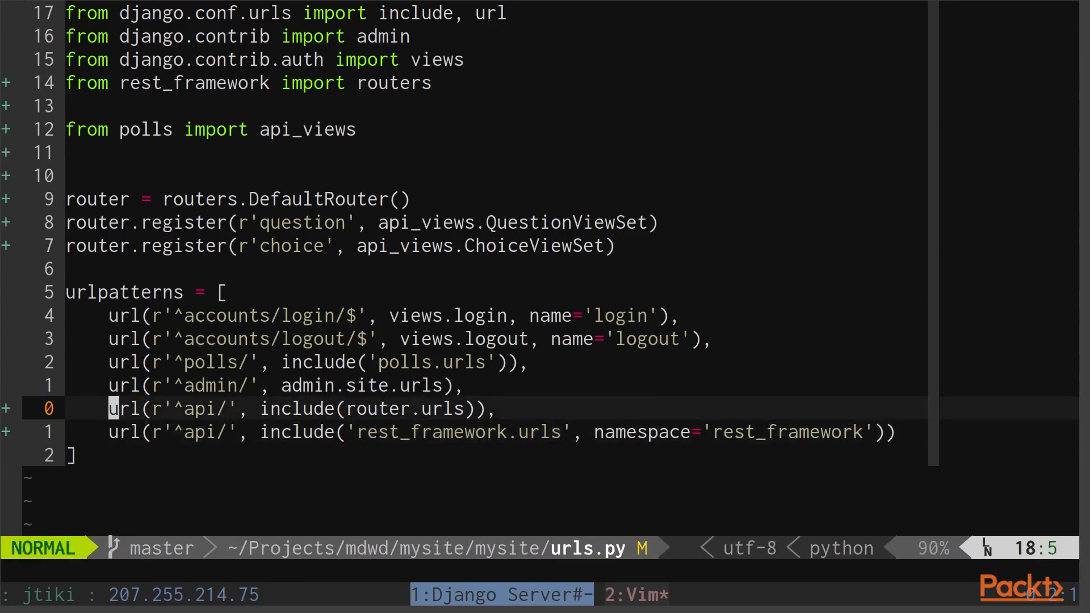
{"action": "key", "text": "V"}
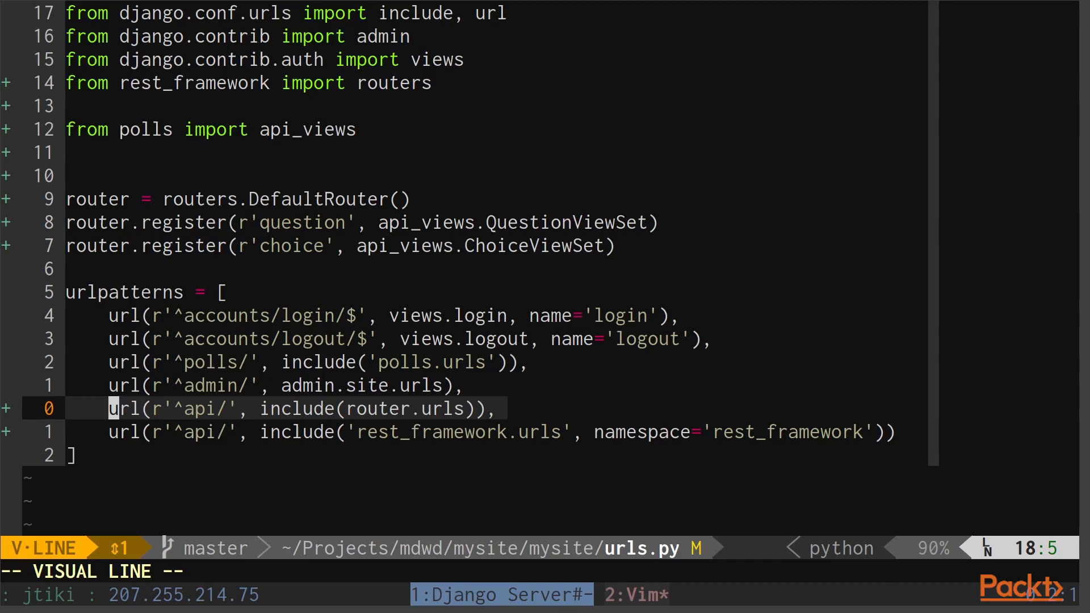
{"action": "key", "text": "Escape"}
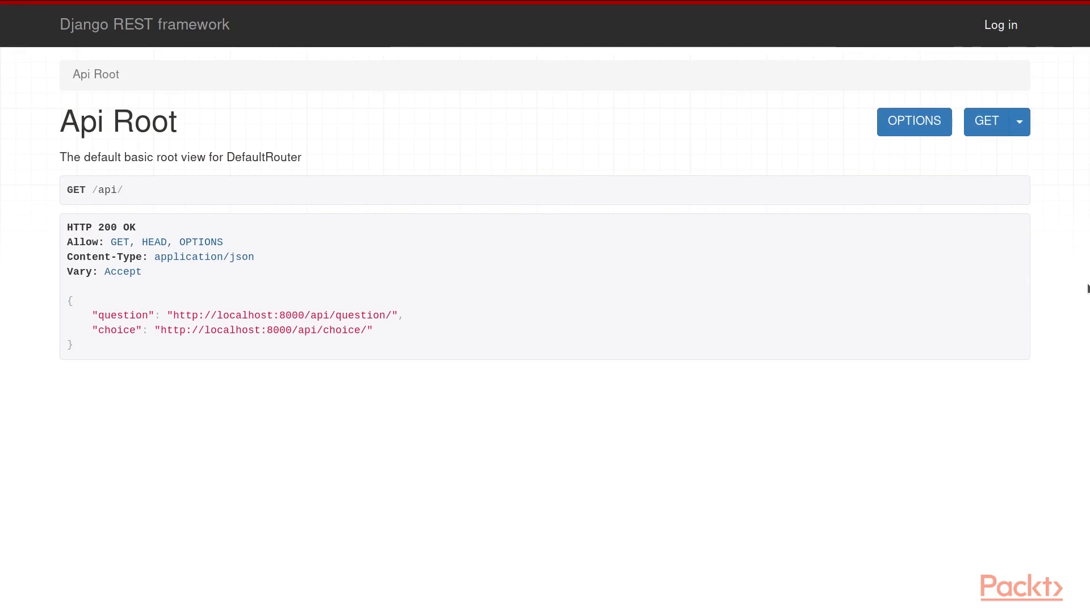
Step: Highlight the Api Root JSON response and follow the question URL to /api/question/
{"action": "double_click", "coordinate": [94, 190]}
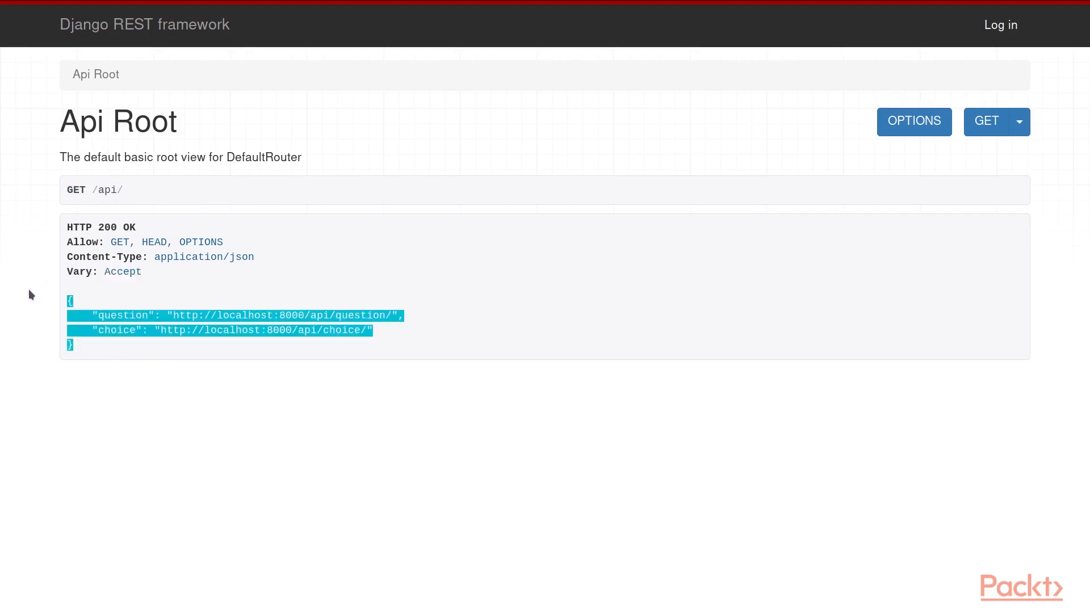
{"action": "mouse_move", "coordinate": [34, 310]}
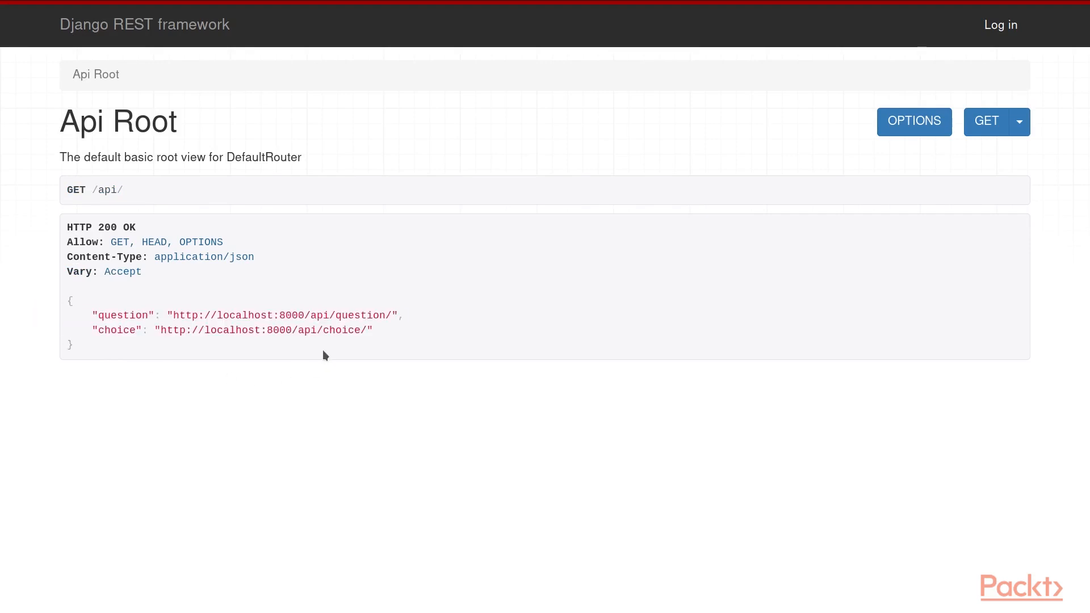
{"action": "mouse_move", "coordinate": [338, 318]}
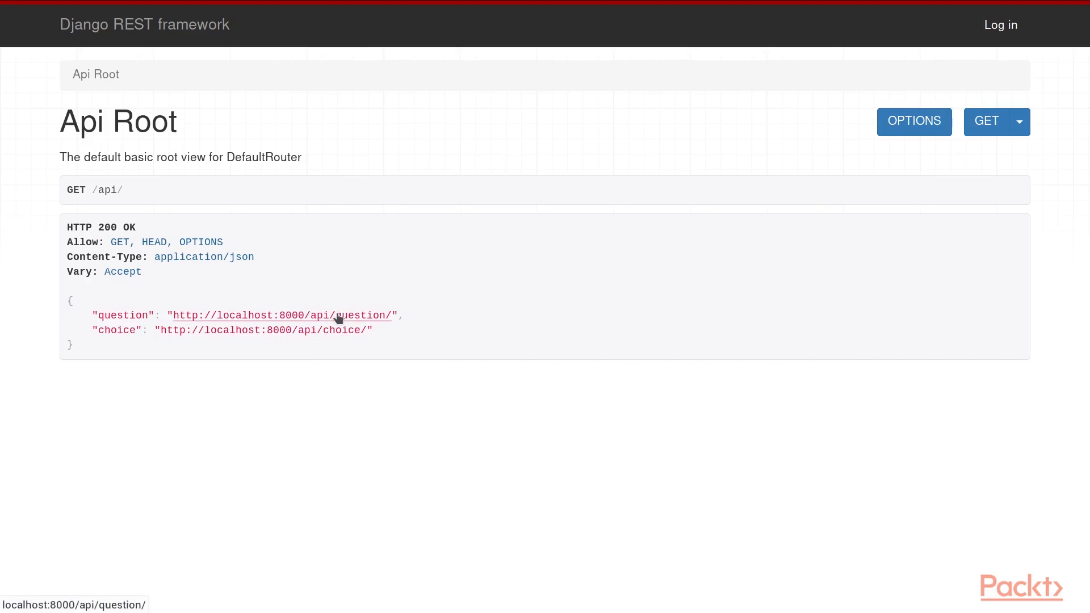
{"action": "left_click", "coordinate": [282, 314]}
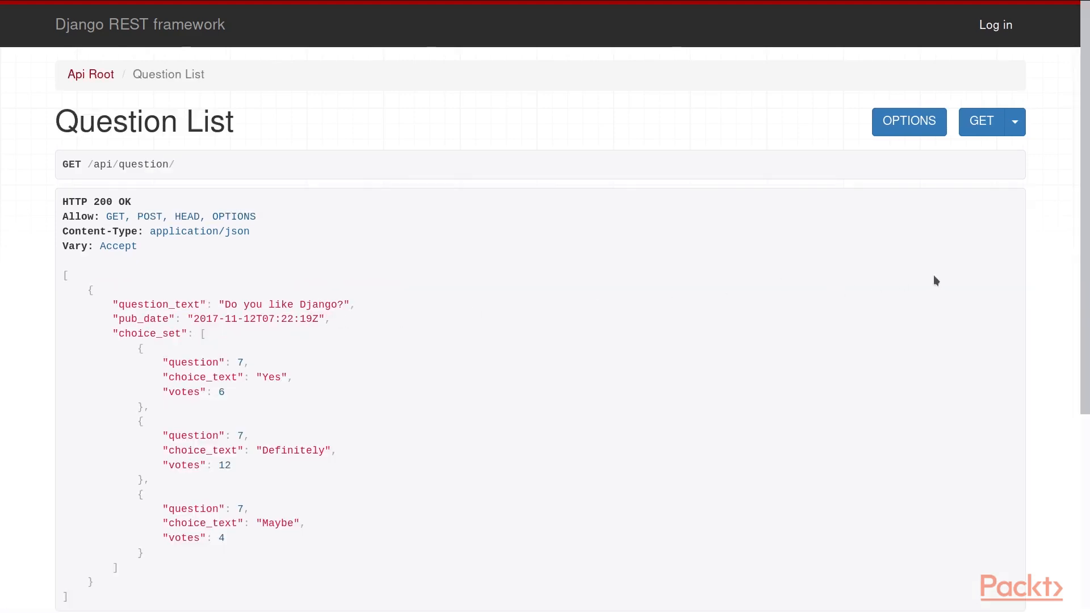
{"action": "mouse_move", "coordinate": [59, 279]}
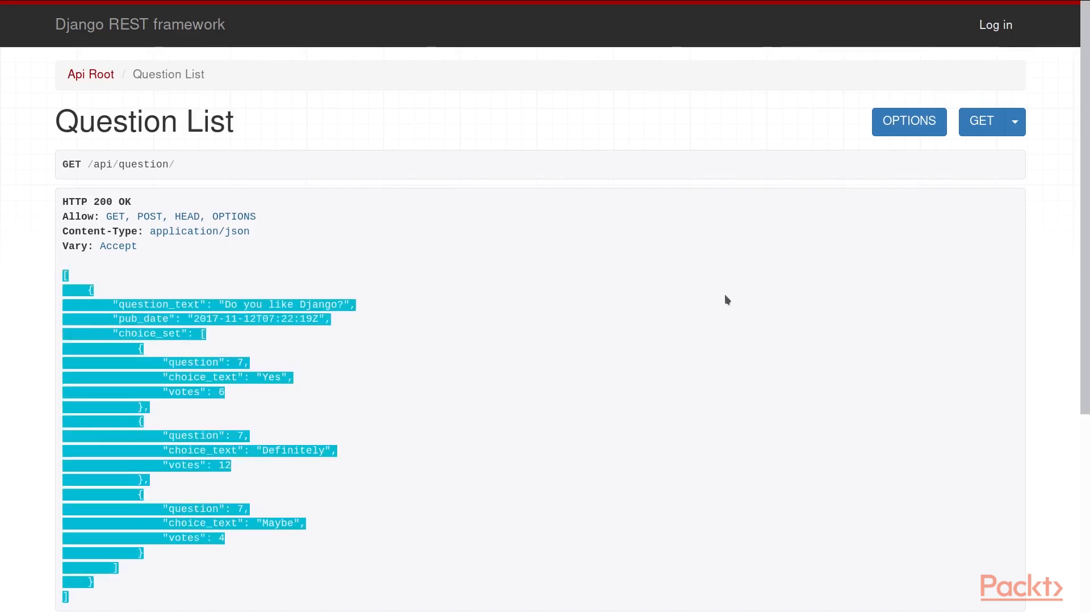
{"action": "mouse_move", "coordinate": [736, 291]}
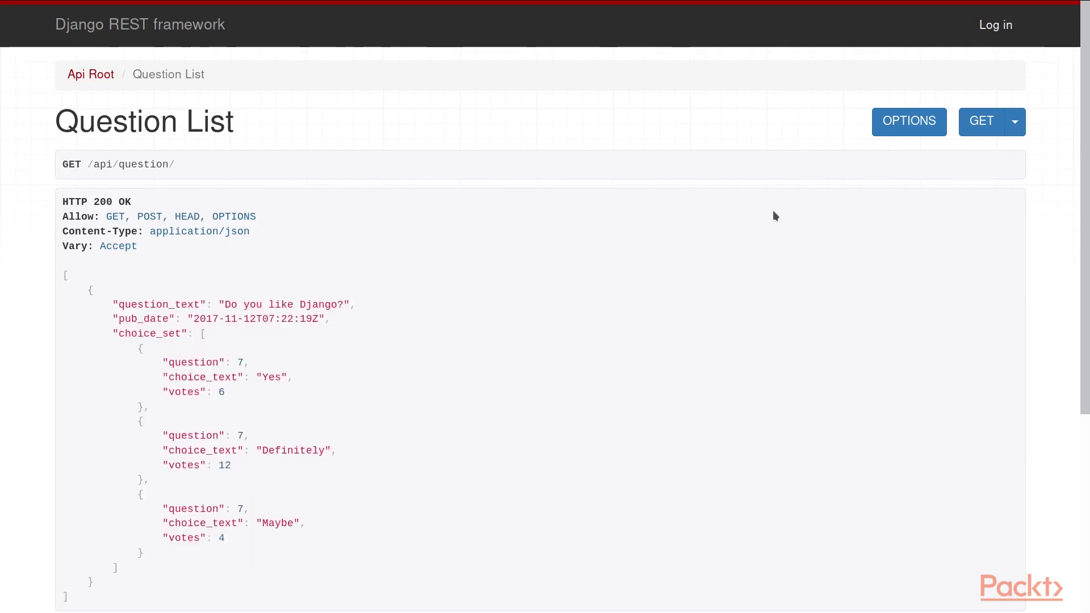
{"action": "mouse_move", "coordinate": [726, 177]}
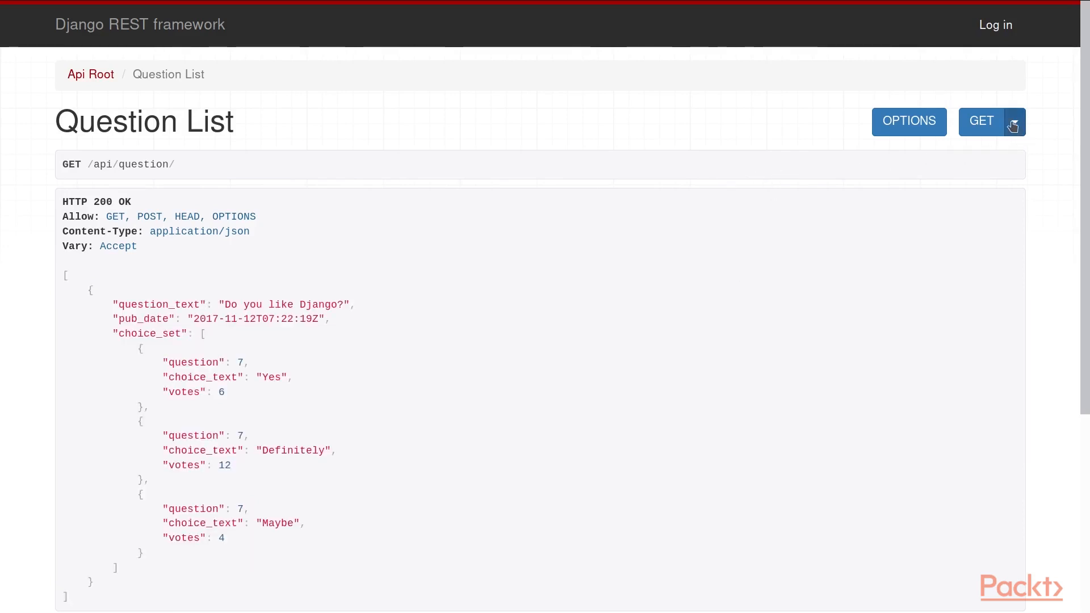
Step: Switch the Question List response format from the GET dropdown to plain json
{"action": "left_click", "coordinate": [1012, 121]}
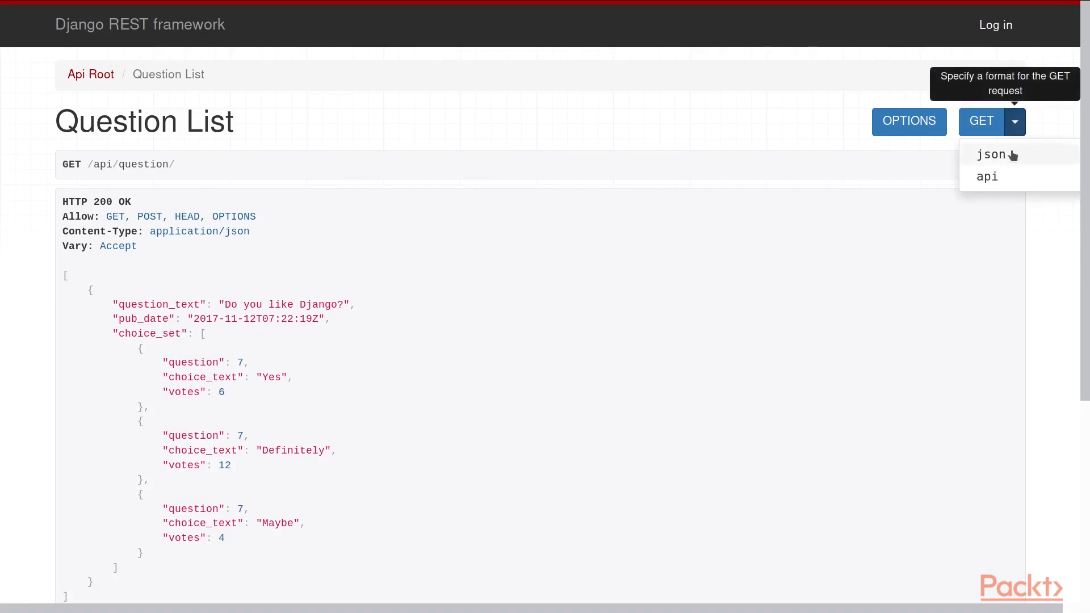
{"action": "left_click", "coordinate": [992, 154]}
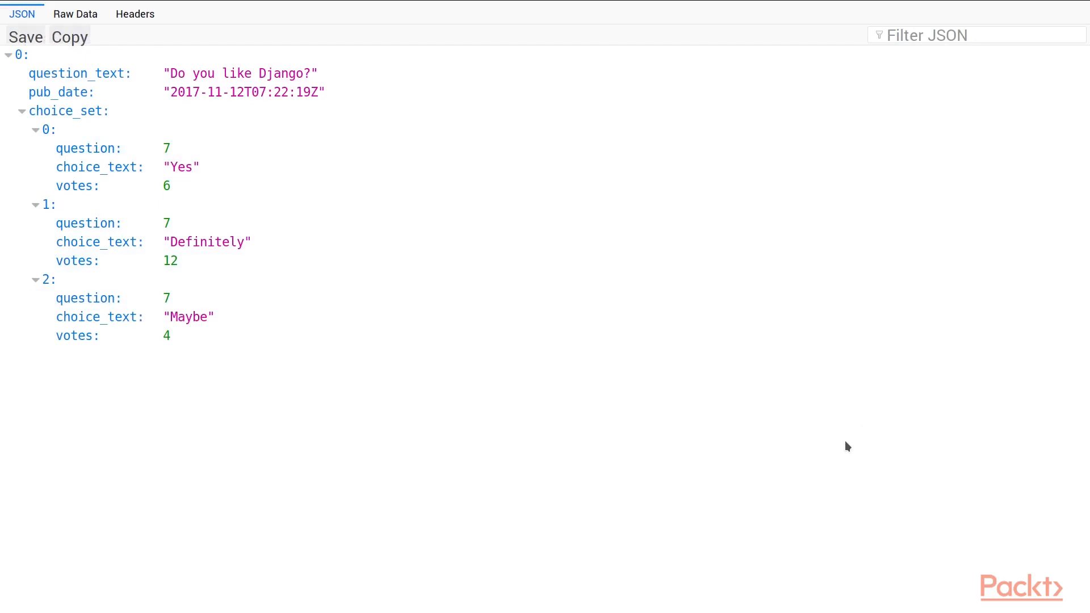
Step: Go back in Firefox to the browsable Question List page at /api/question/
{"action": "left_click", "coordinate": [75, 14]}
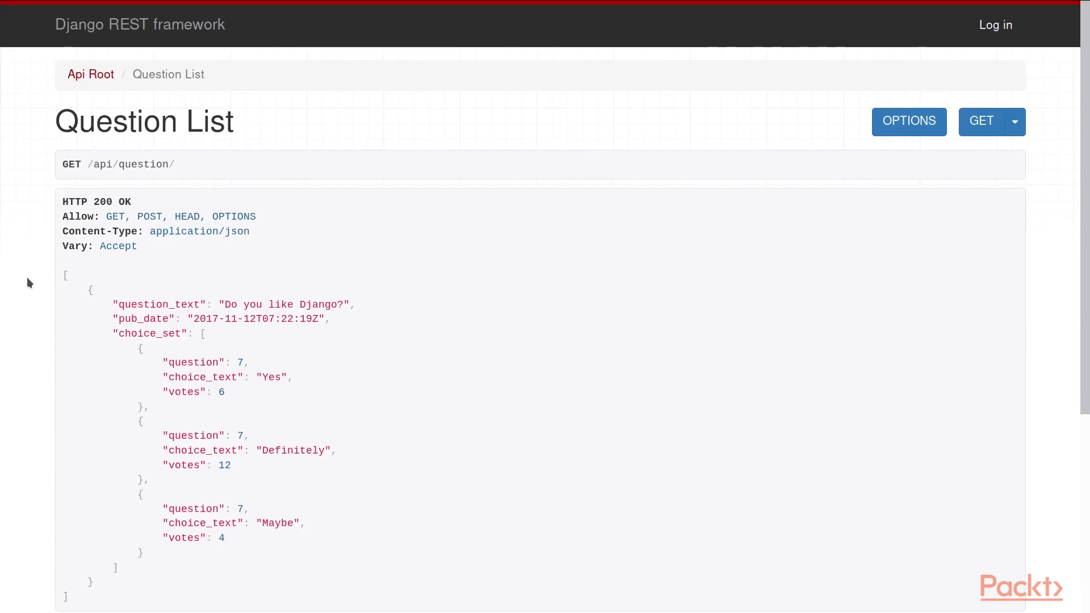
Step: Show the POST form's Raw data view with the application/json template for a new question
{"action": "scroll", "scroll_direction": "down", "scroll_amount": 3}
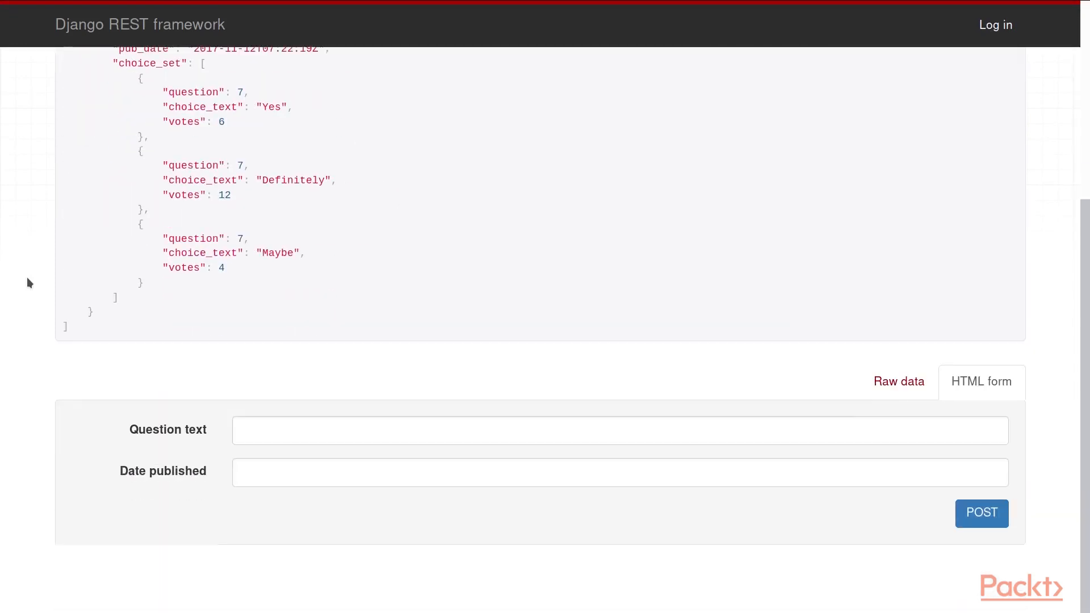
{"action": "mouse_move", "coordinate": [263, 529]}
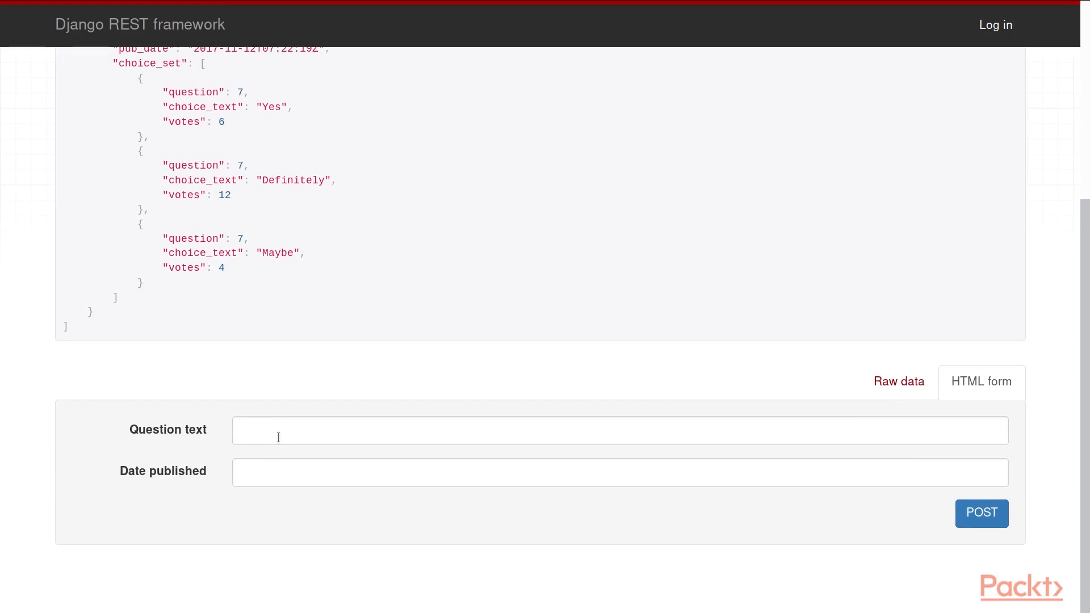
{"action": "left_click", "coordinate": [898, 381]}
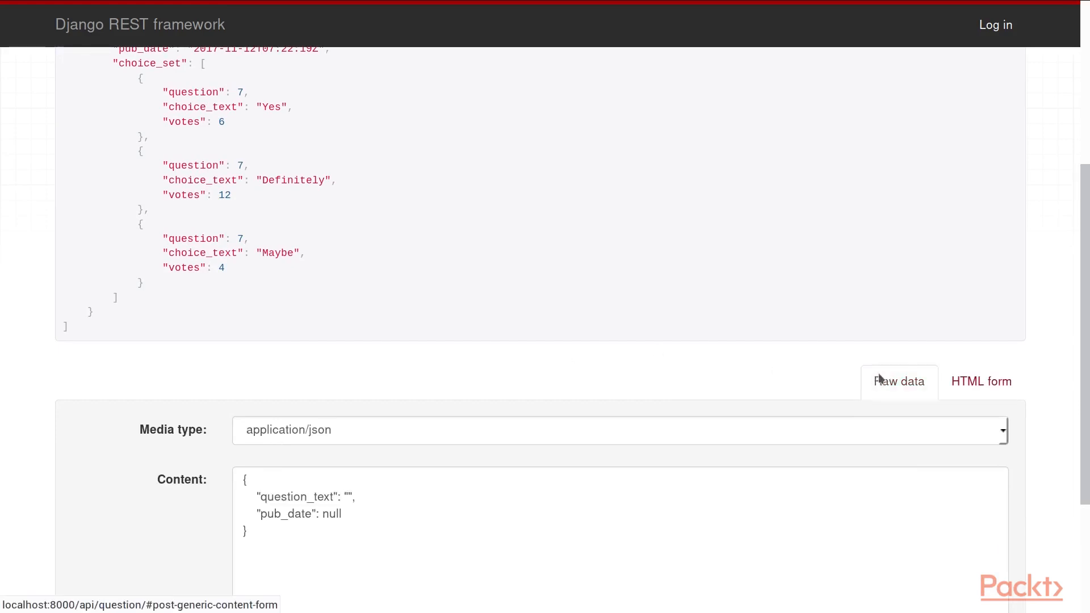
{"action": "scroll", "scroll_direction": "down", "scroll_amount": 3}
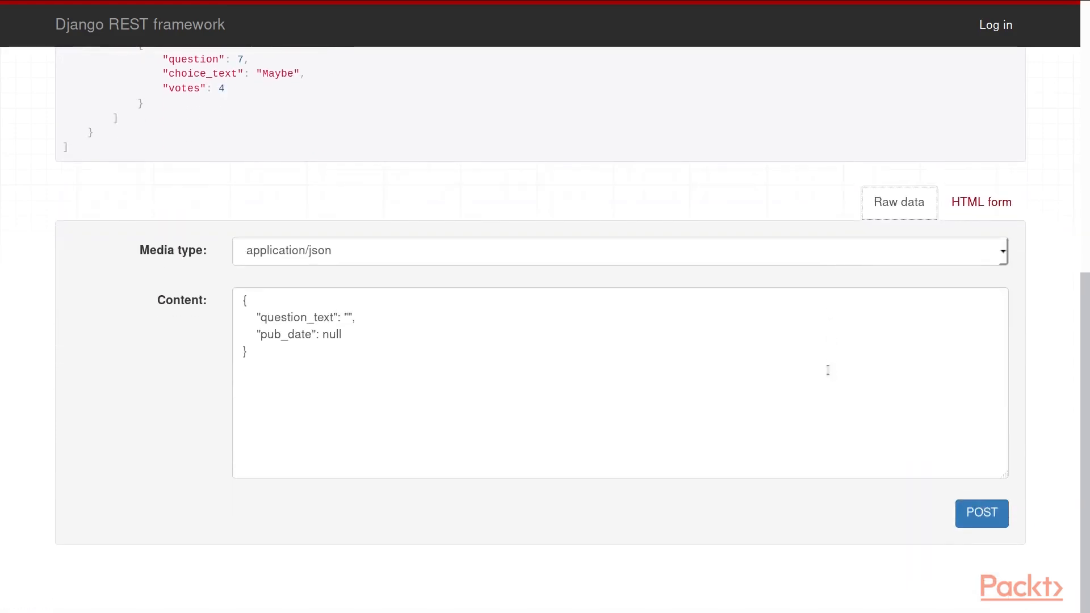